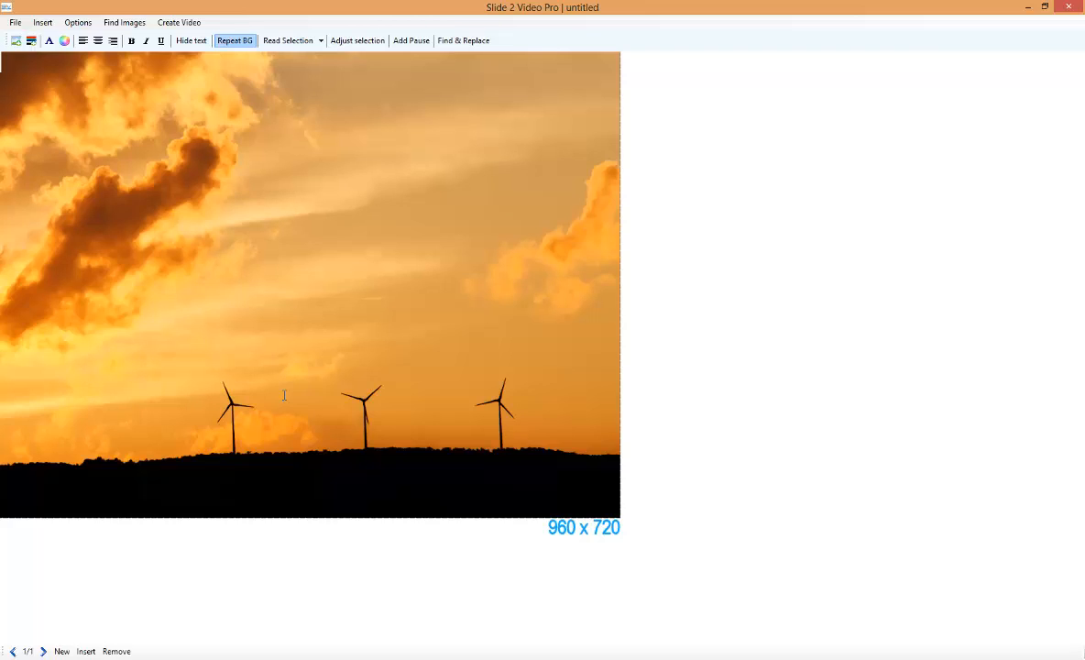
Add the caption 'This is the text we added' over the wind-turbine slide
type("This is the text we")
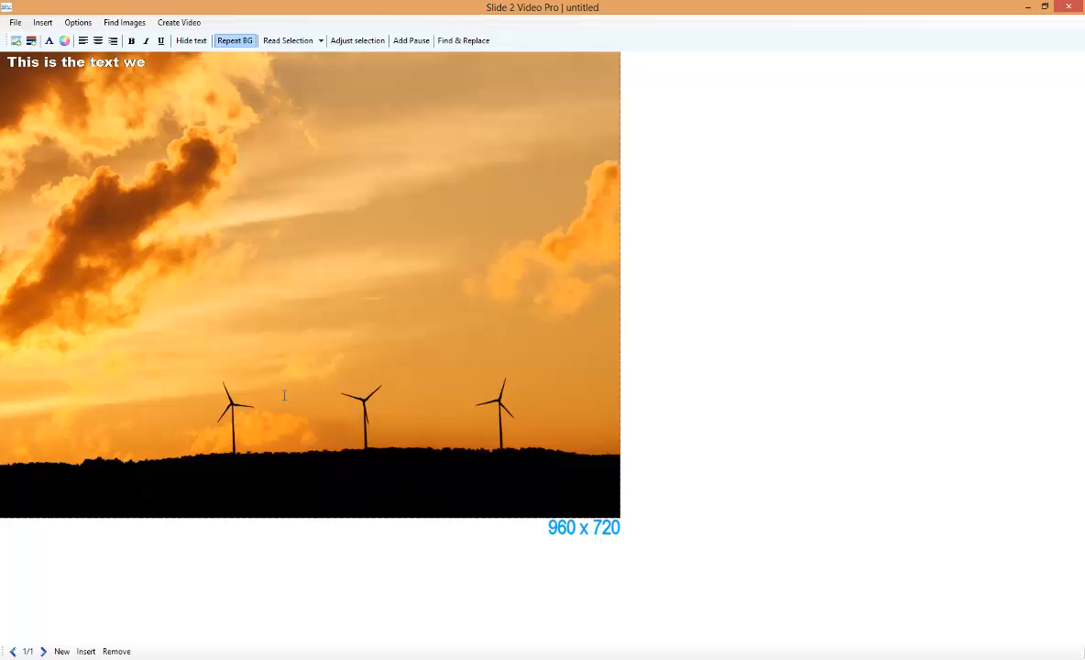
type("added")
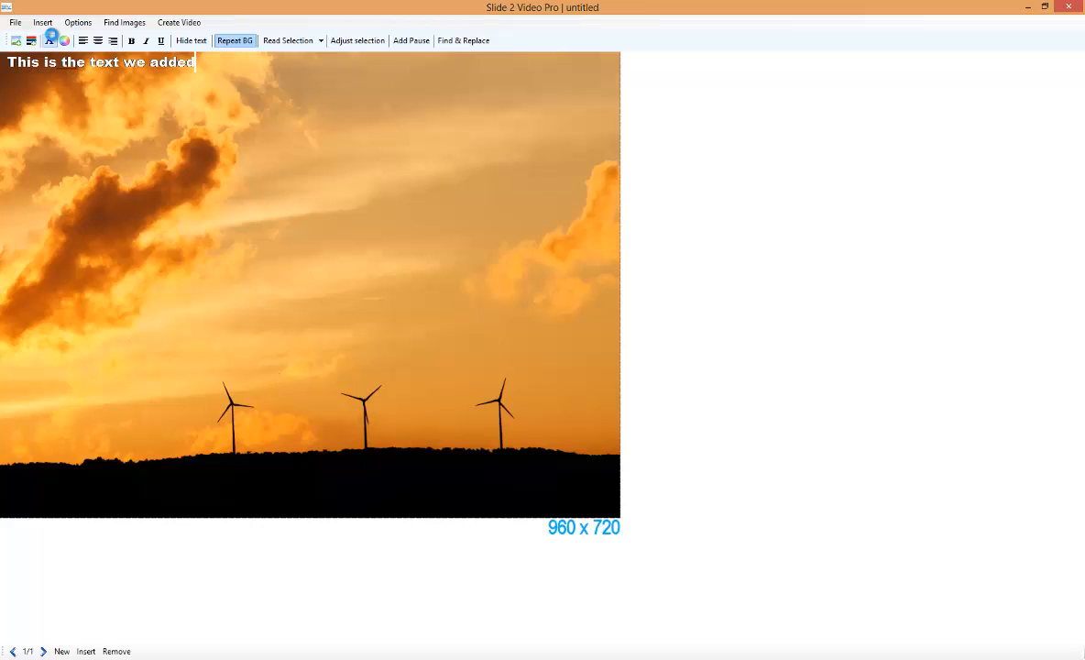
Switch the caption's typeface to Latin Wide and confirm the font change
left_click(57, 40)
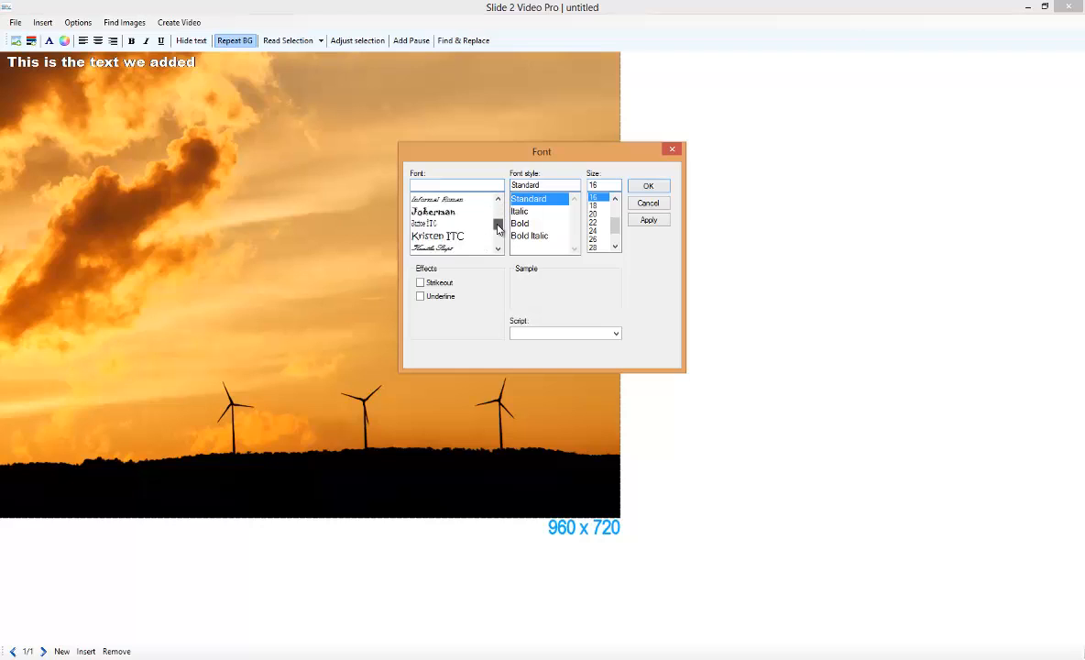
left_click(497, 227)
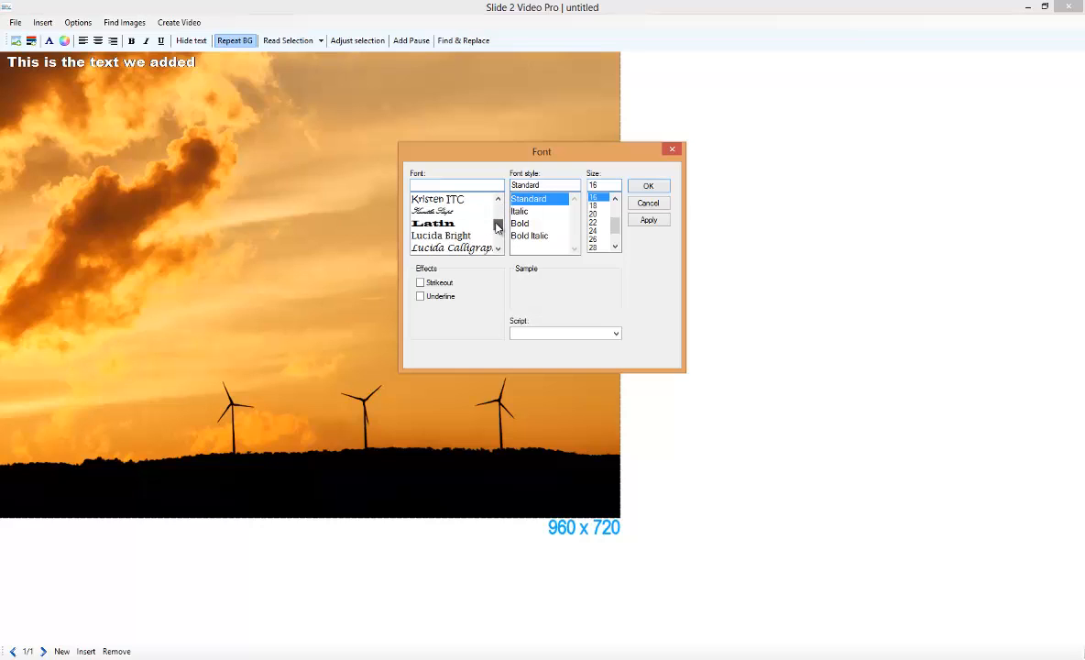
left_click(432, 223)
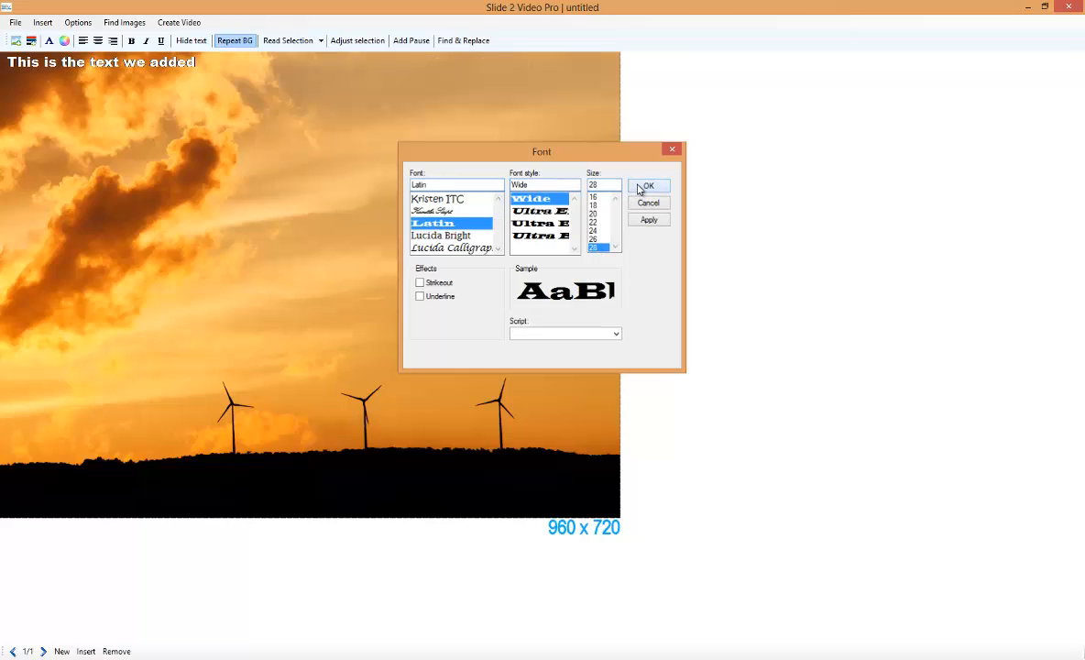
left_click(649, 185)
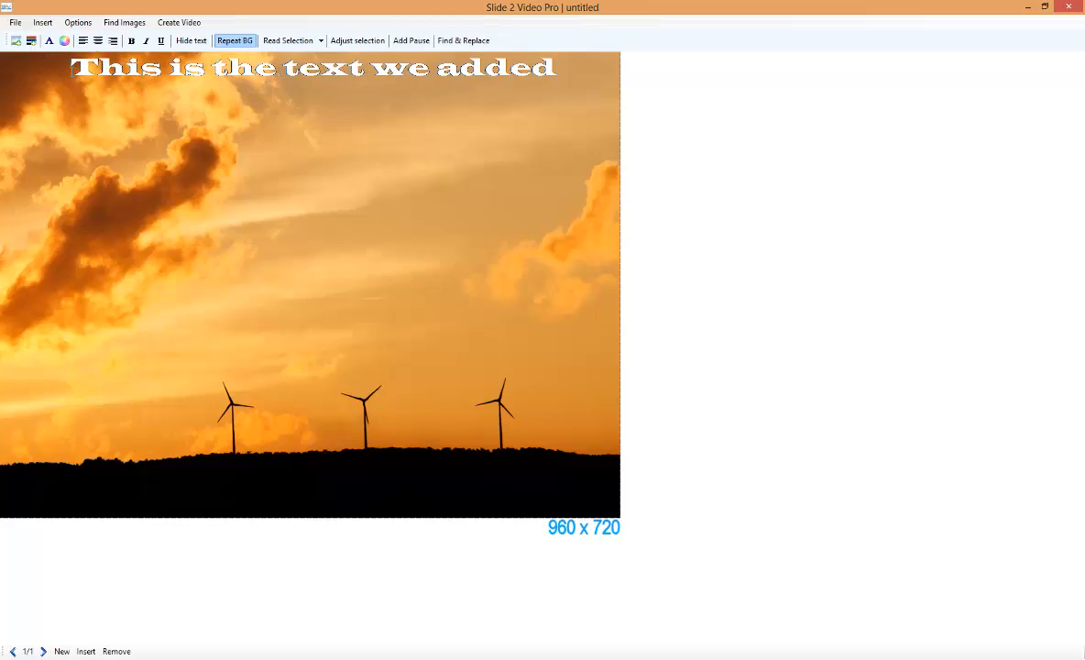
Drag the caption down from the top edge to the slide's upper-middle sky area
left_click_drag(312, 68, 310, 187)
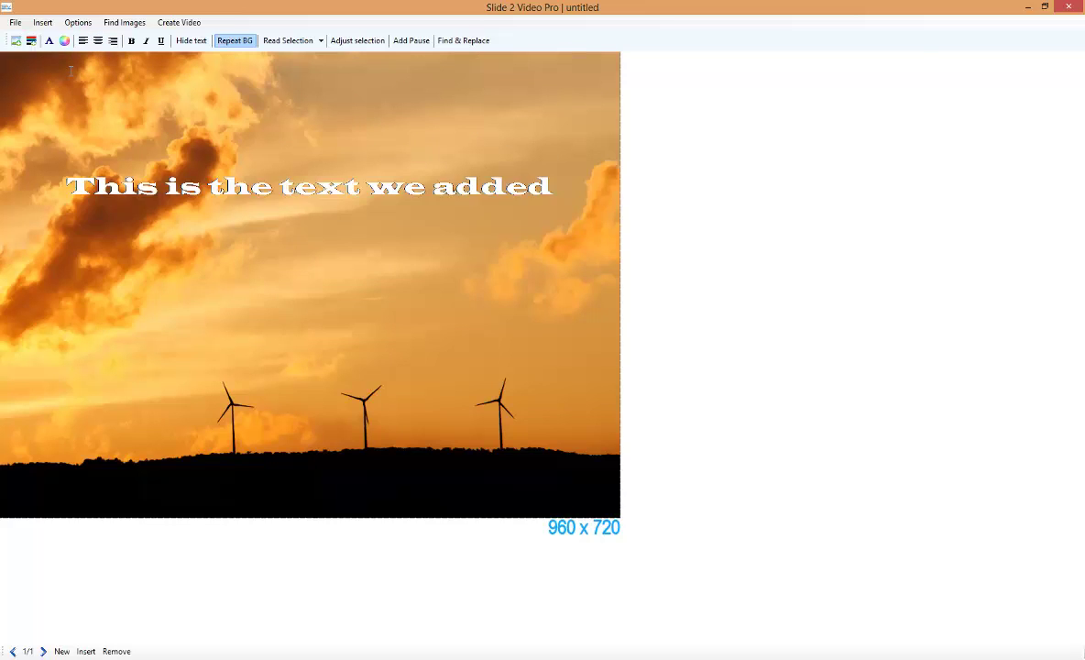